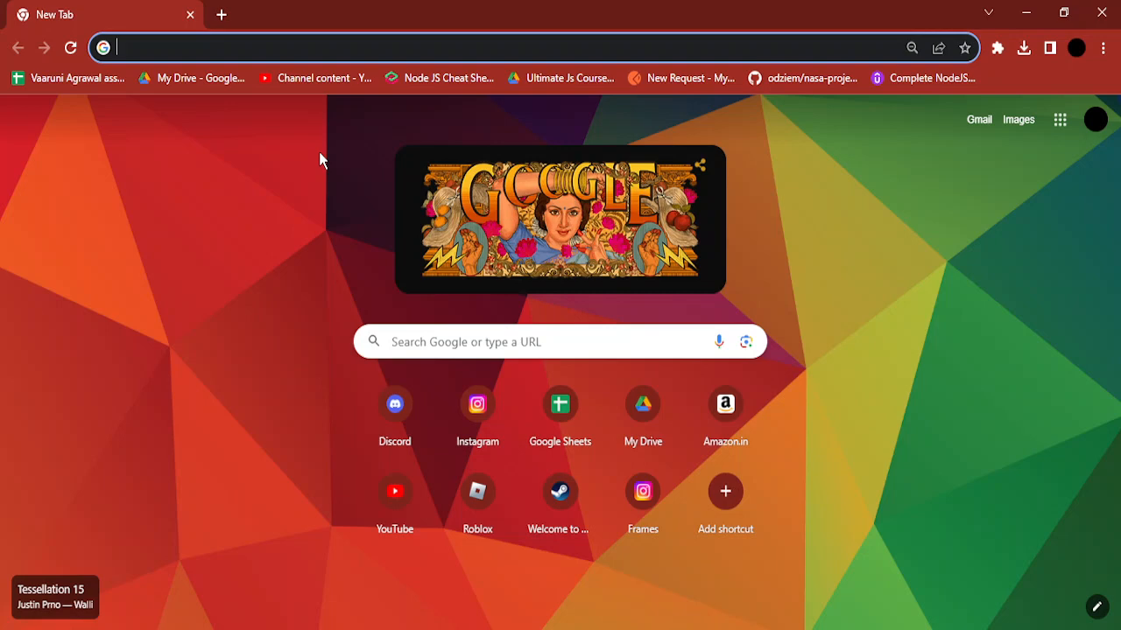
mouse_move(900, 7)
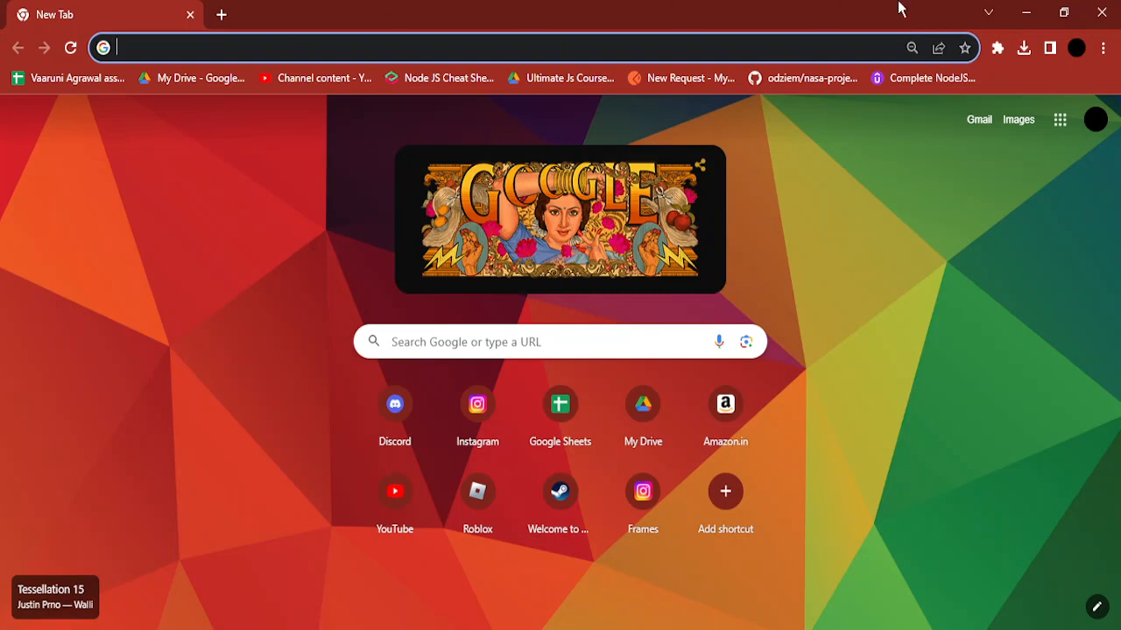
Step: Bring up Chrome's three-dot main menu from the New Tab page
left_click(1103, 49)
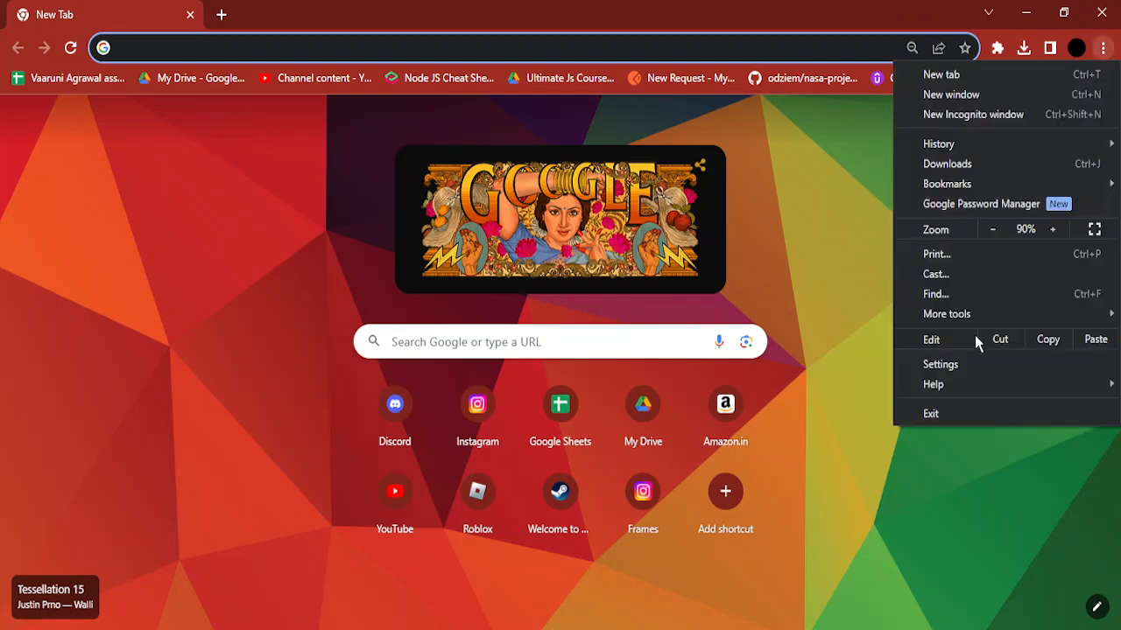
Step: Go to Settings, search 'site se', and show the Site settings Permissions list
left_click(938, 364)
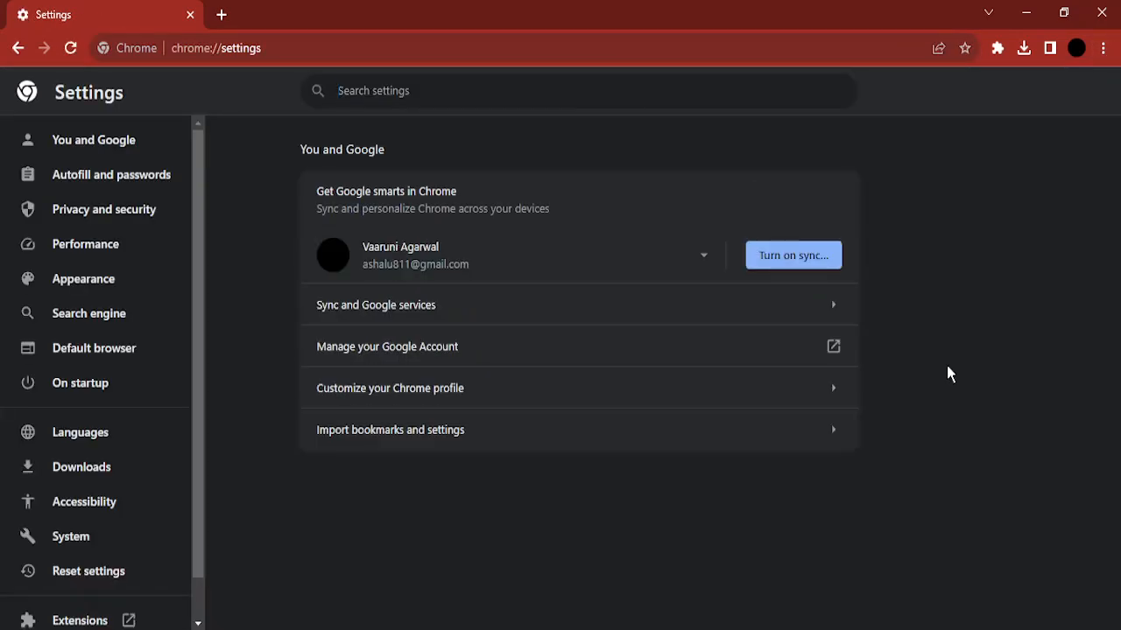
mouse_move(384, 119)
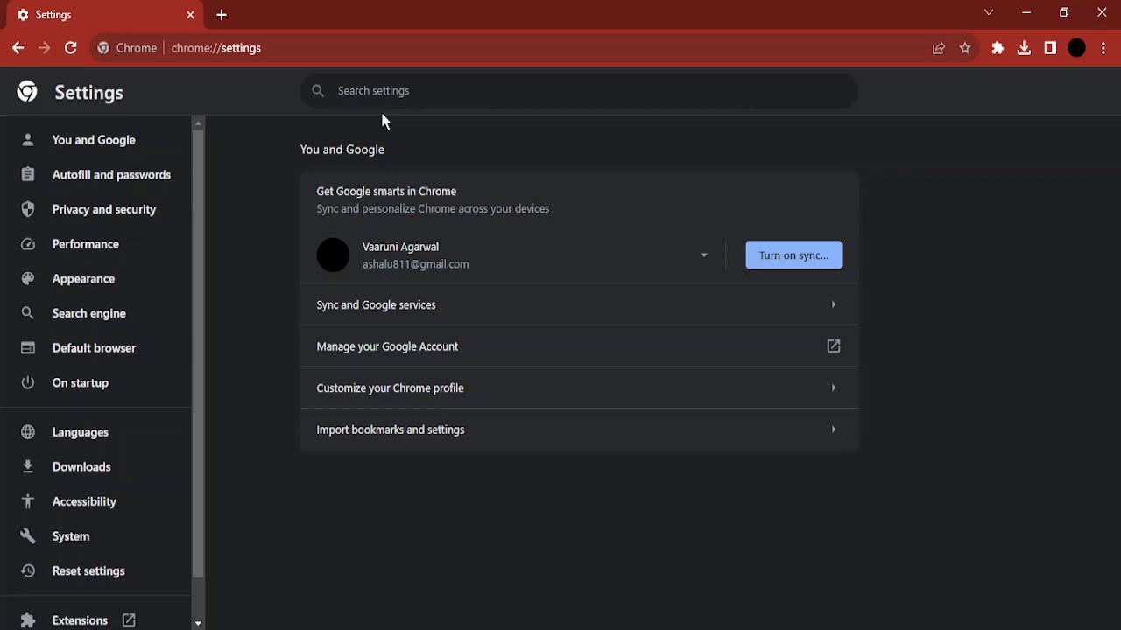
type("site se")
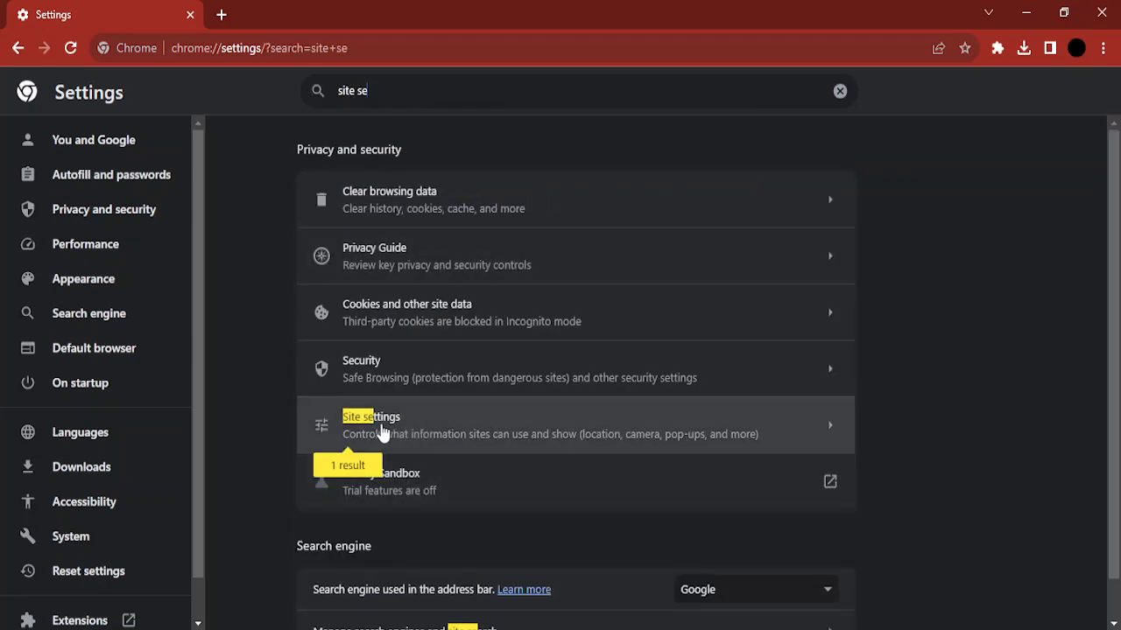
left_click(371, 425)
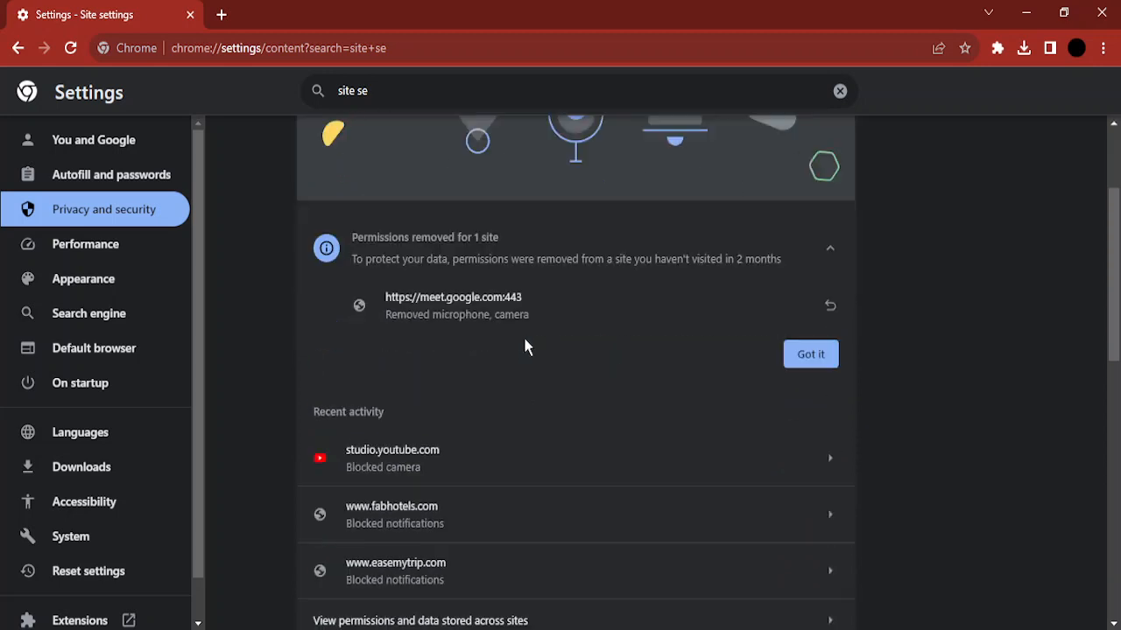
scroll("down", 3)
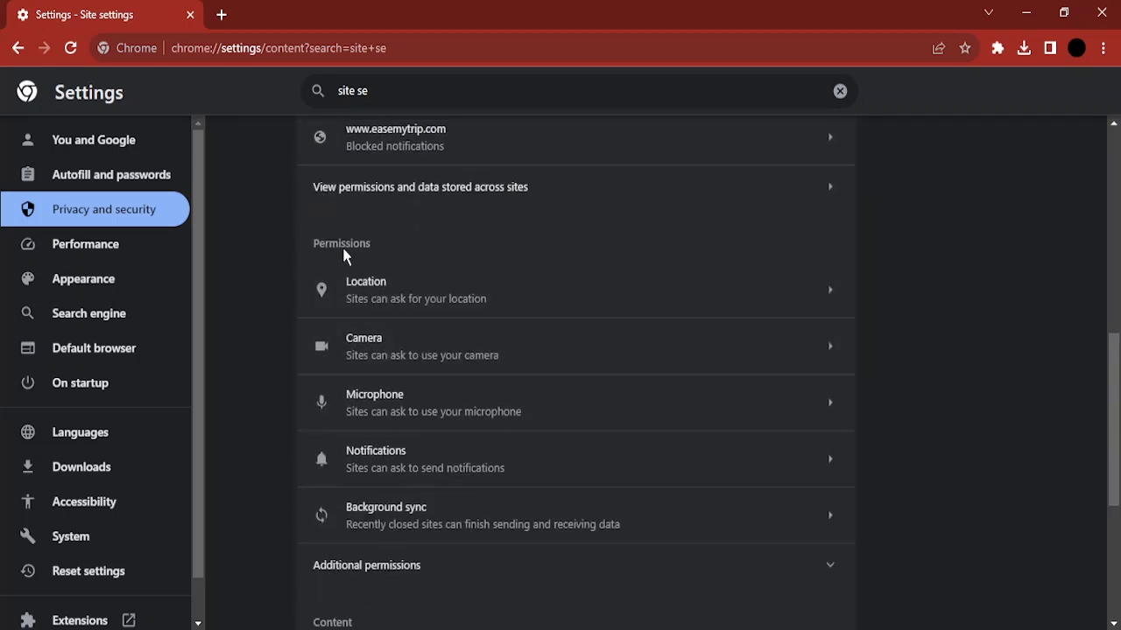
Step: Reach the Microphone permission page showing sites can ask to use the microphone
scroll("down", 3)
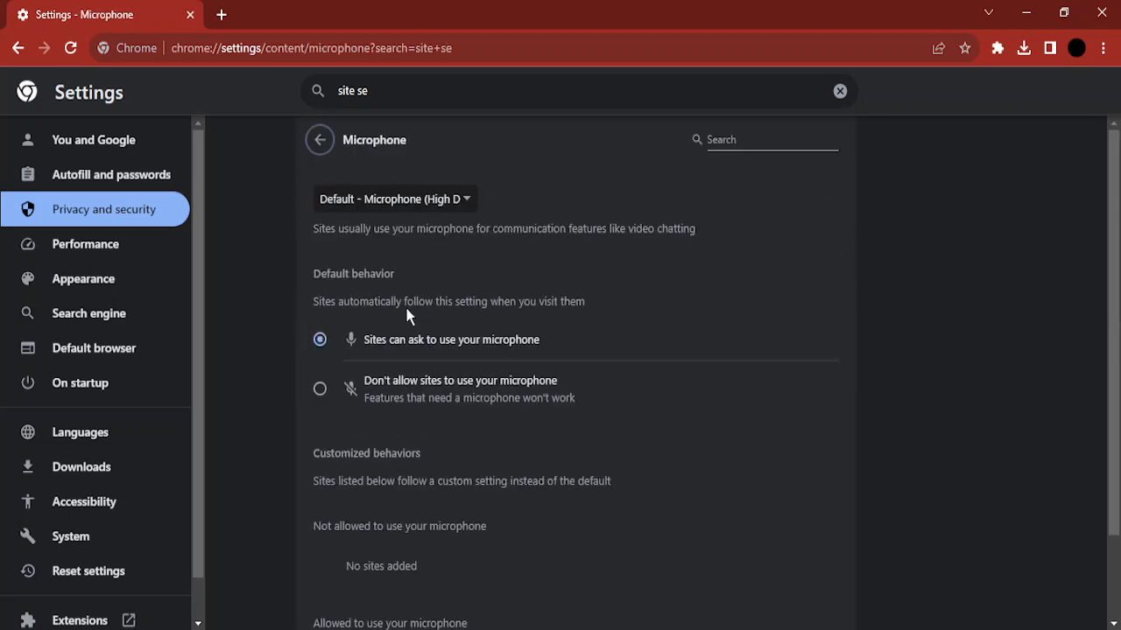
mouse_move(500, 289)
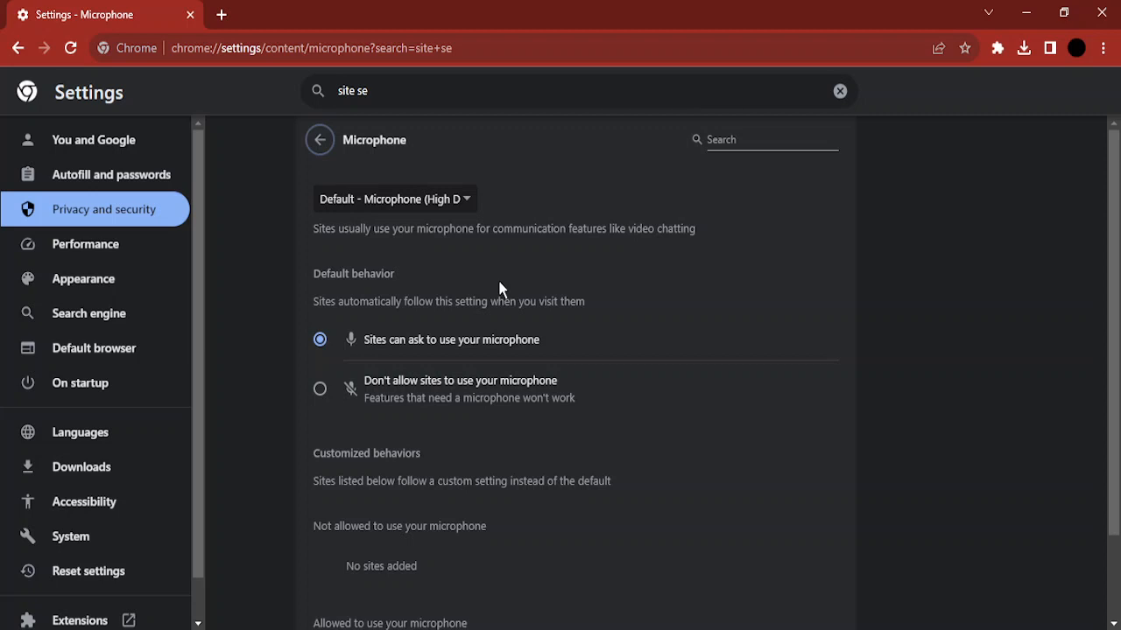
left_click(394, 199)
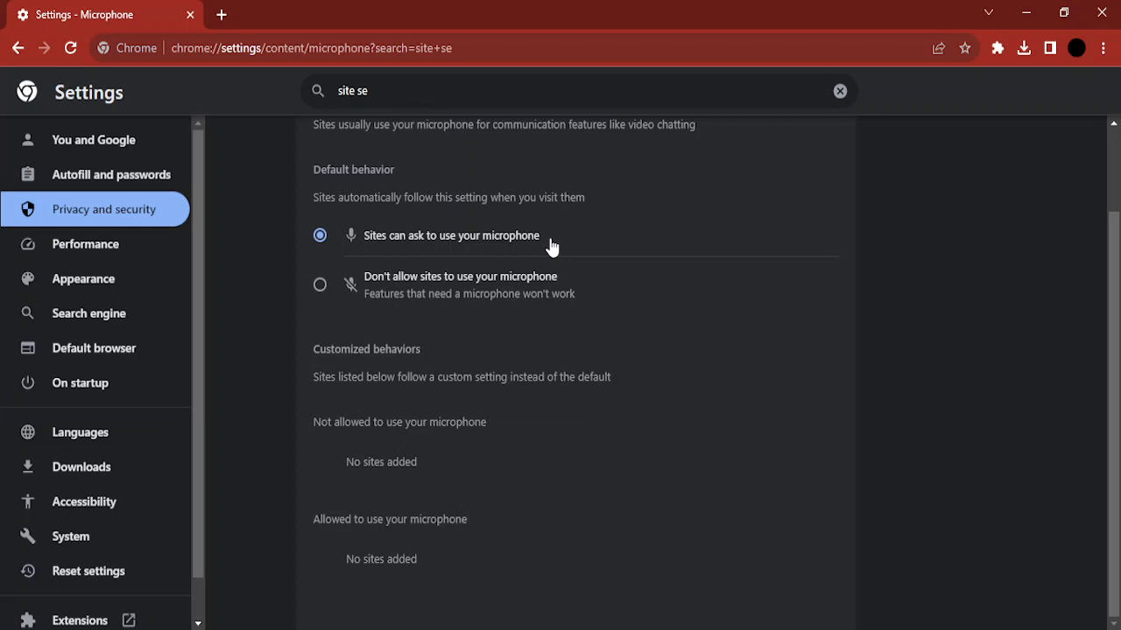
mouse_move(325, 556)
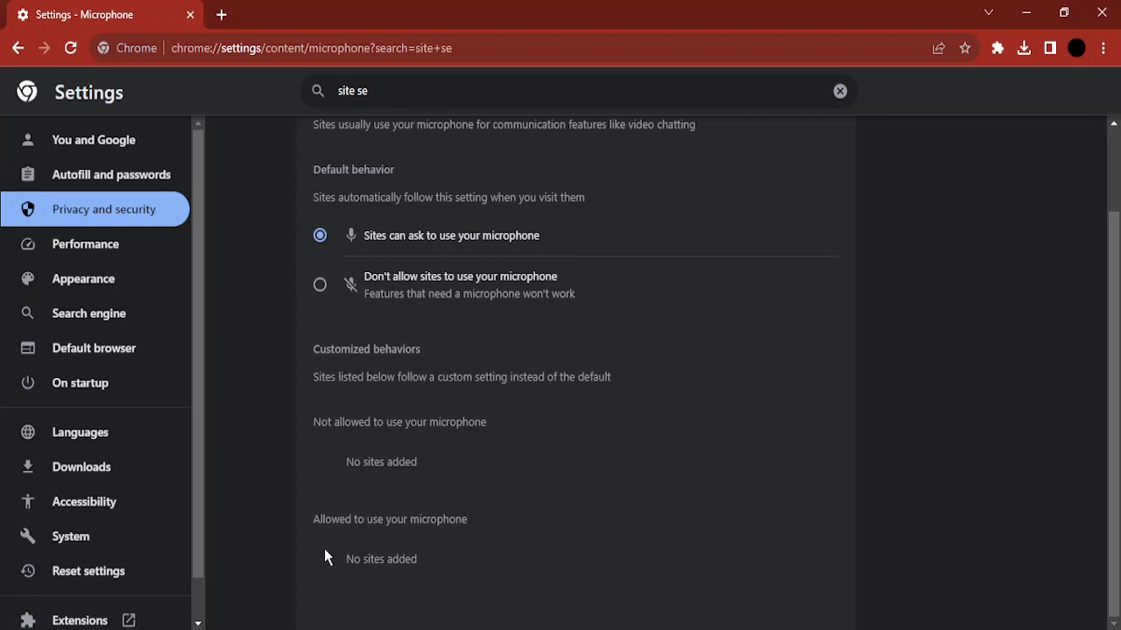
double_click(399, 421)
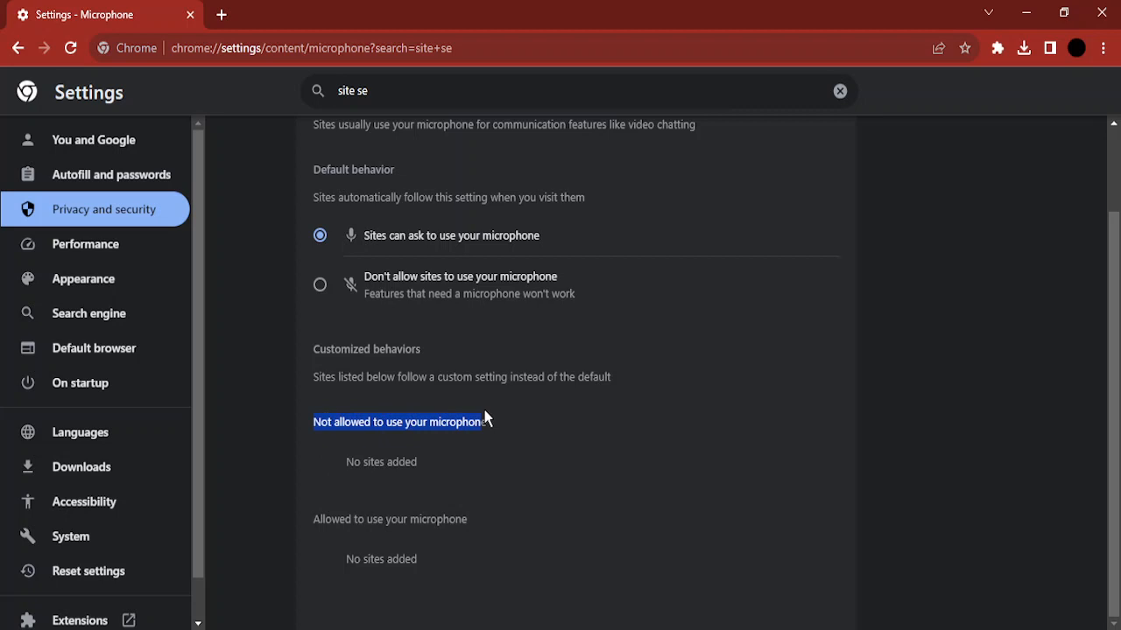
mouse_move(469, 442)
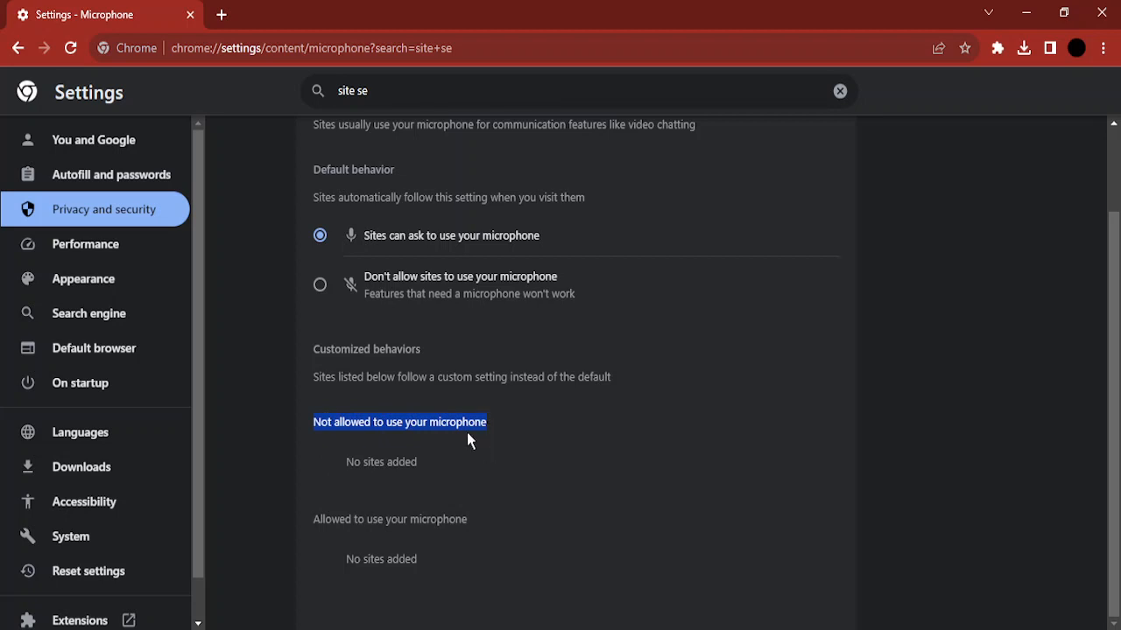
mouse_move(354, 458)
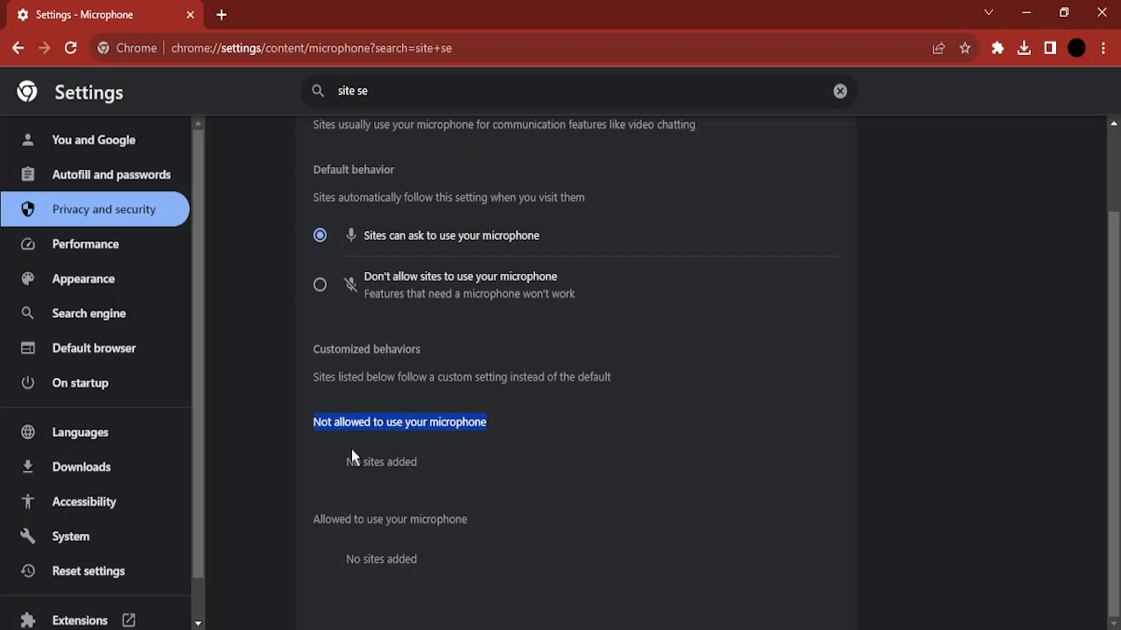
mouse_move(511, 440)
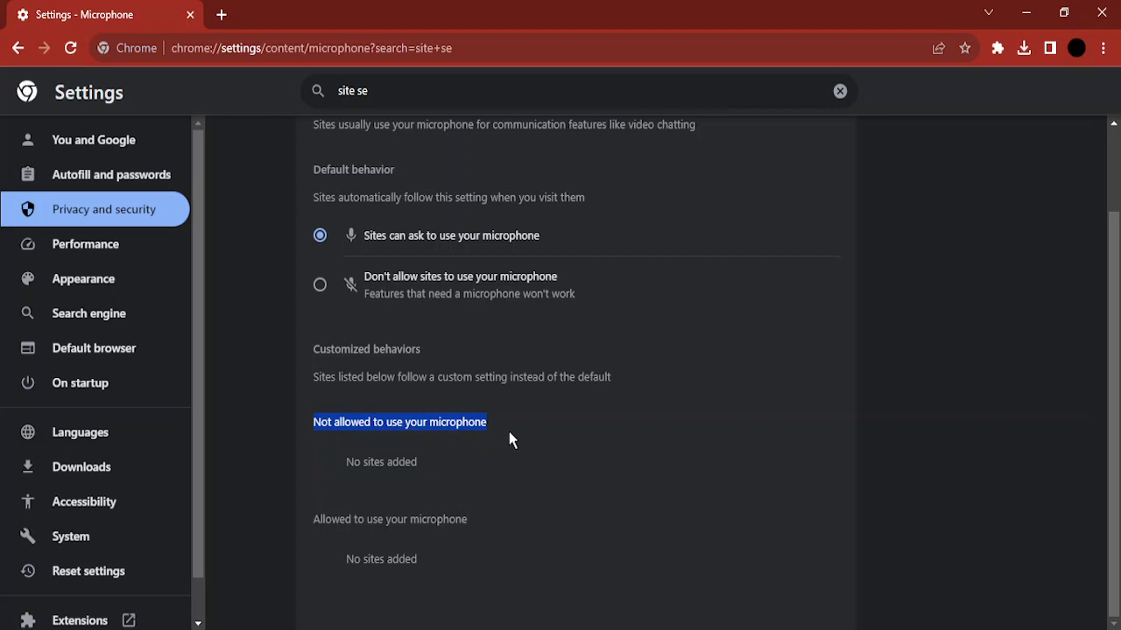